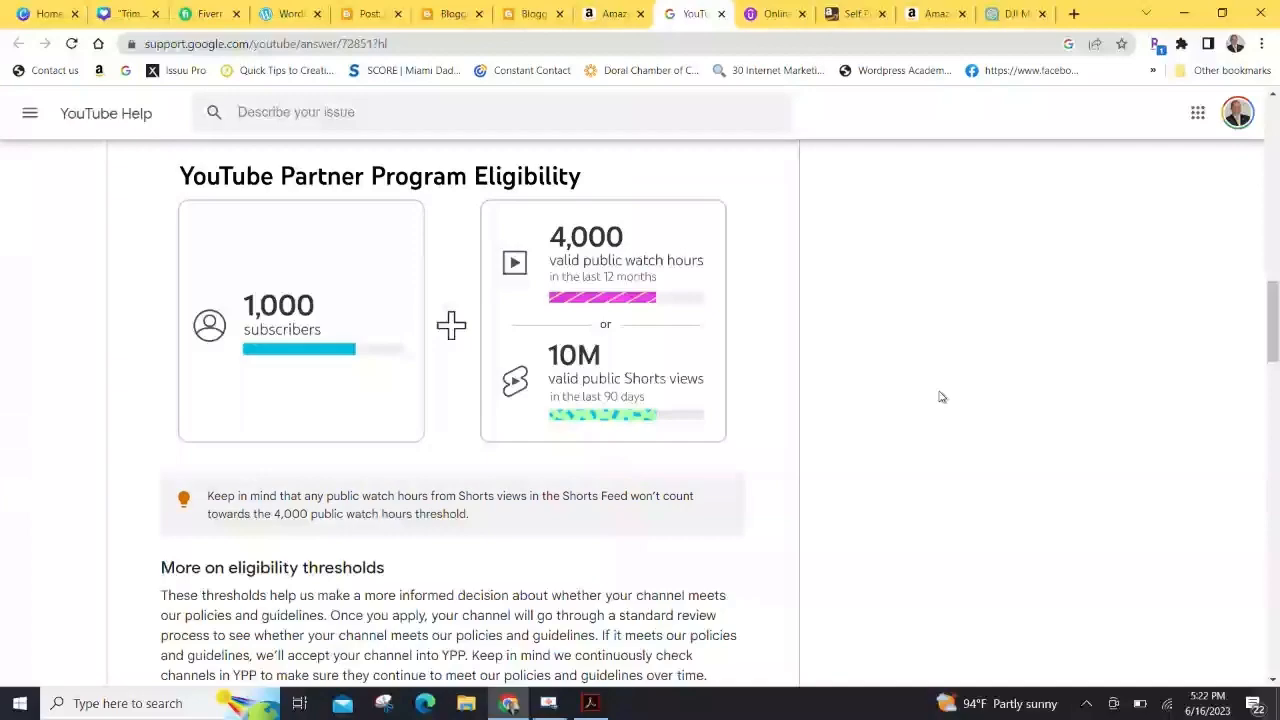
# Ask ChatGPT to write a YouTube video script about the DJI Mic
pyautogui.click(1010, 13)
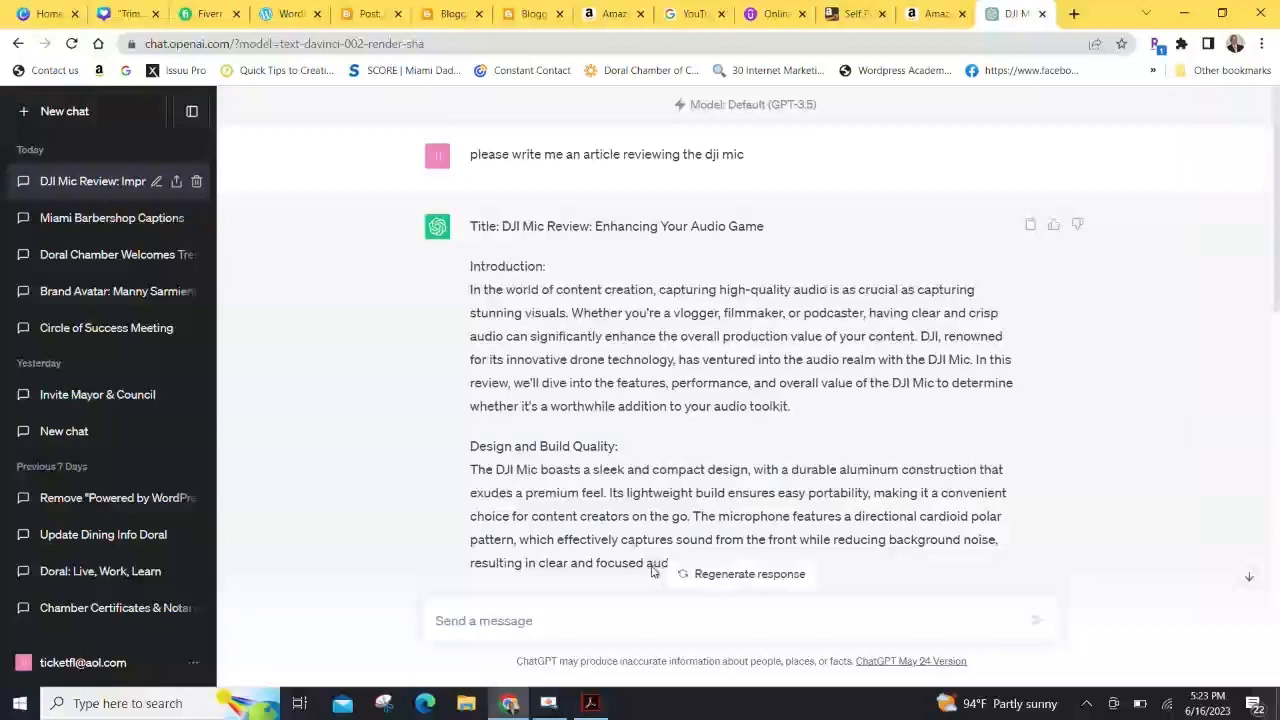
pyautogui.write('please give me a youtube video about')
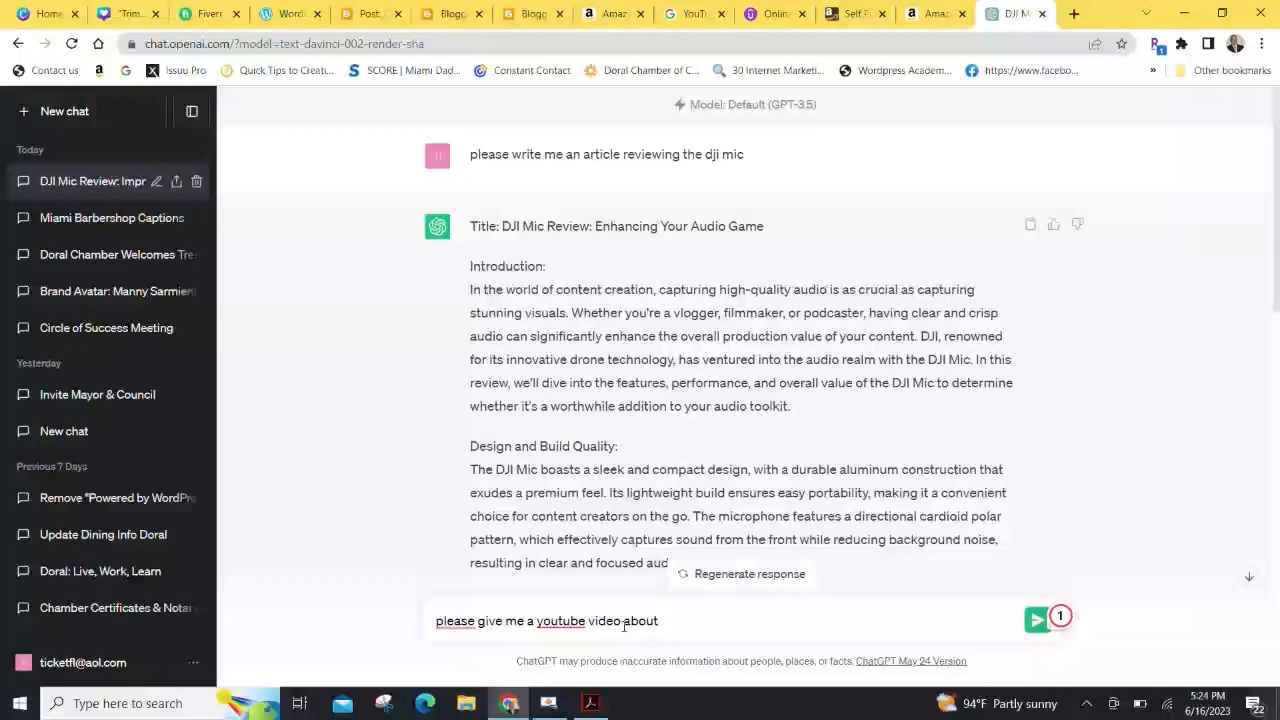
pyautogui.write('script')
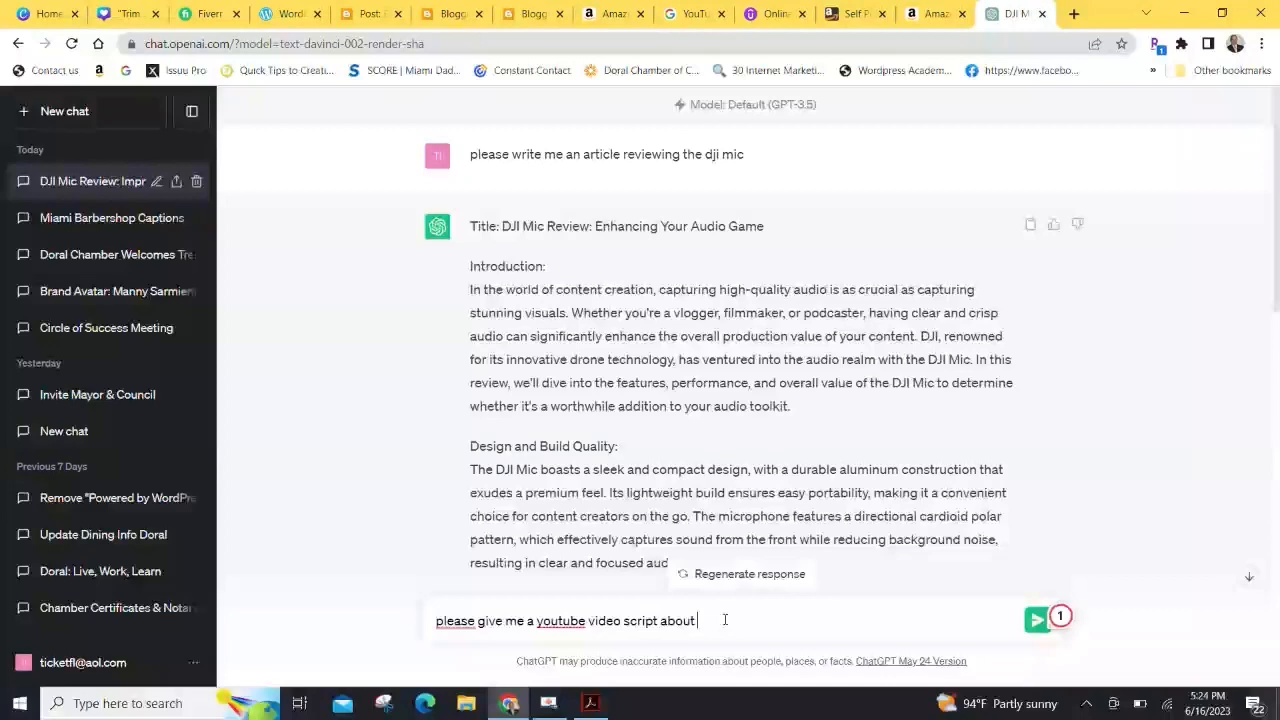
pyautogui.write('this product that a')
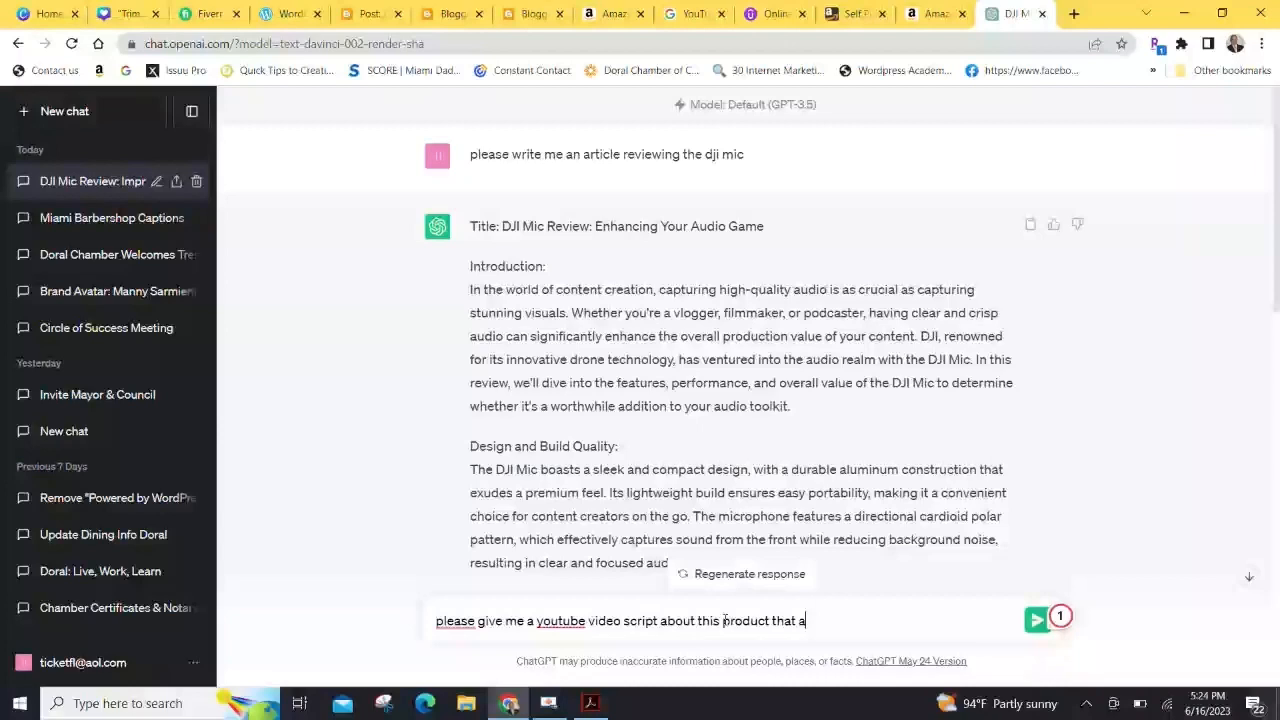
pyautogui.click(1035, 618)
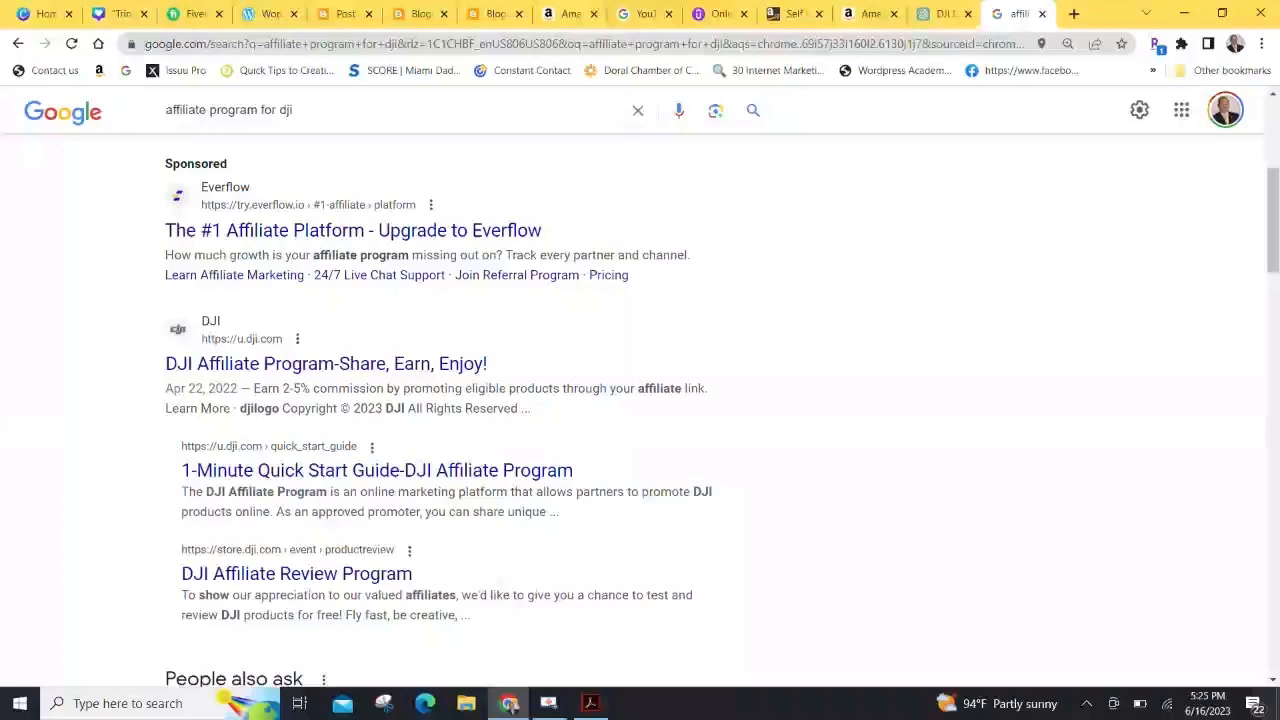
# Scroll the Google results and open Affilimate's DJI Affiliate Program listing
pyautogui.scroll(-3)
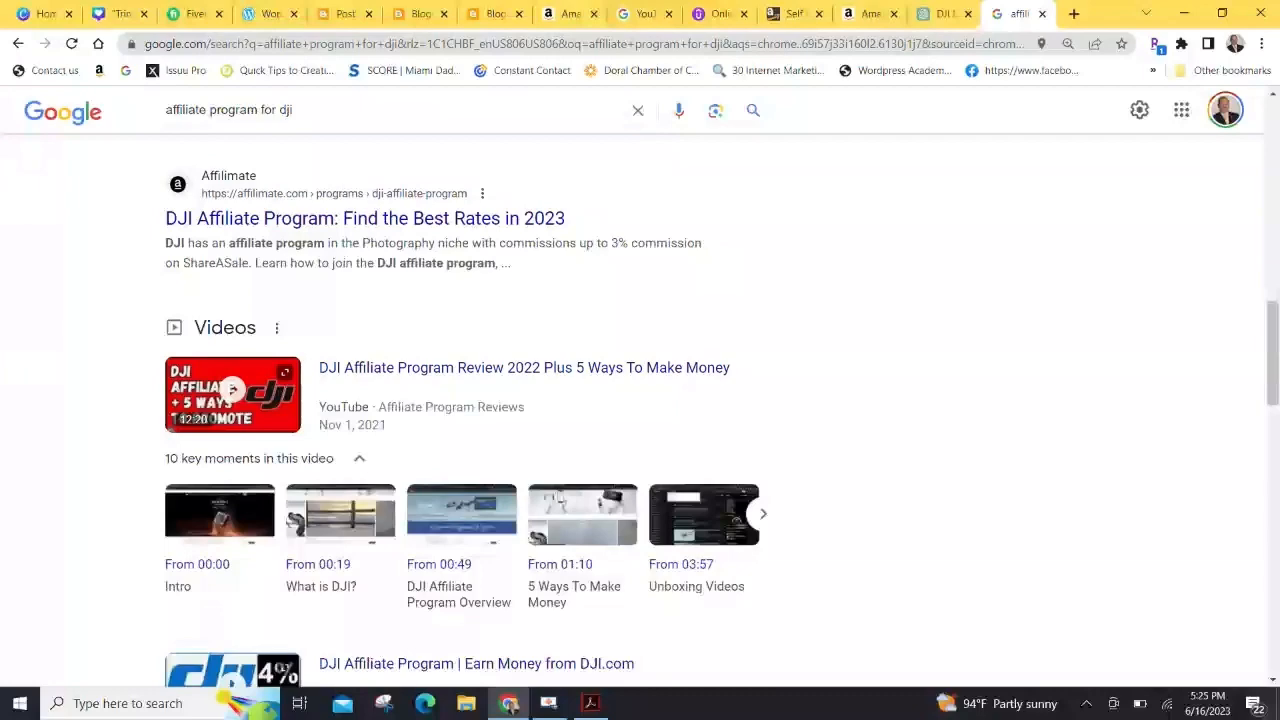
pyautogui.click(364, 218)
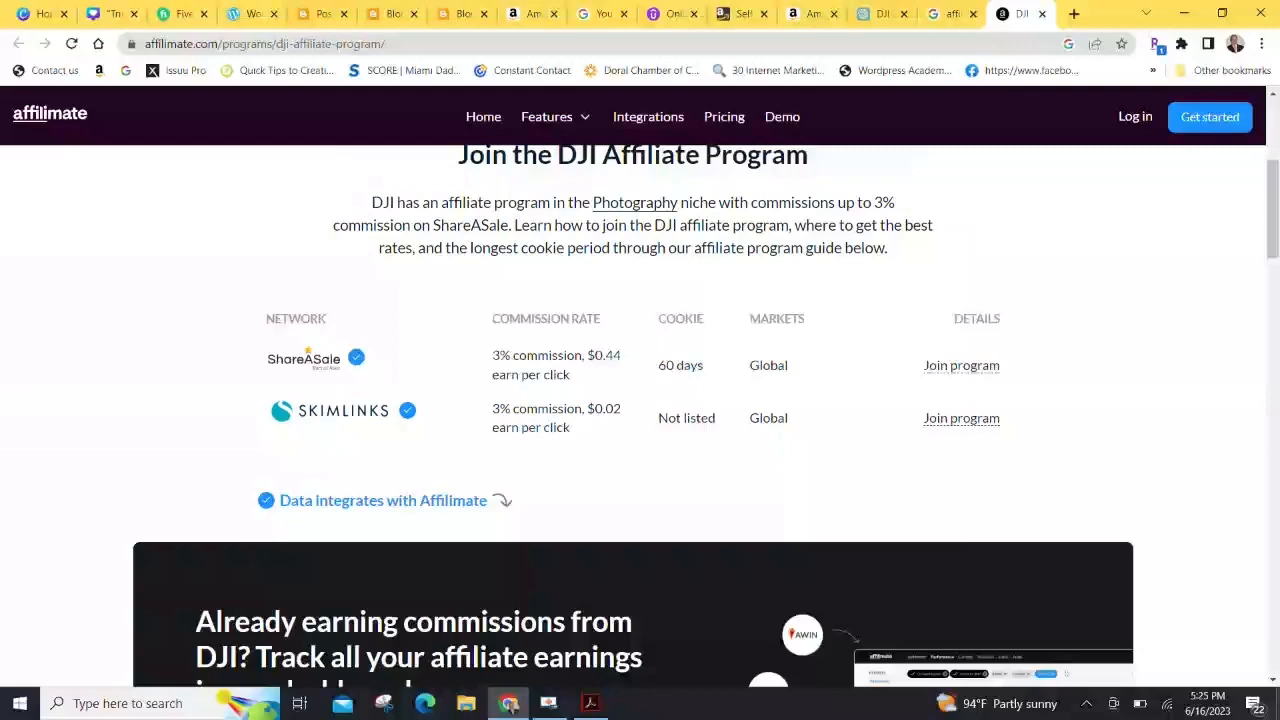
# Scroll past the ShareASale and Skimlinks 3% commission table to the page footer
pyautogui.scroll(-3)
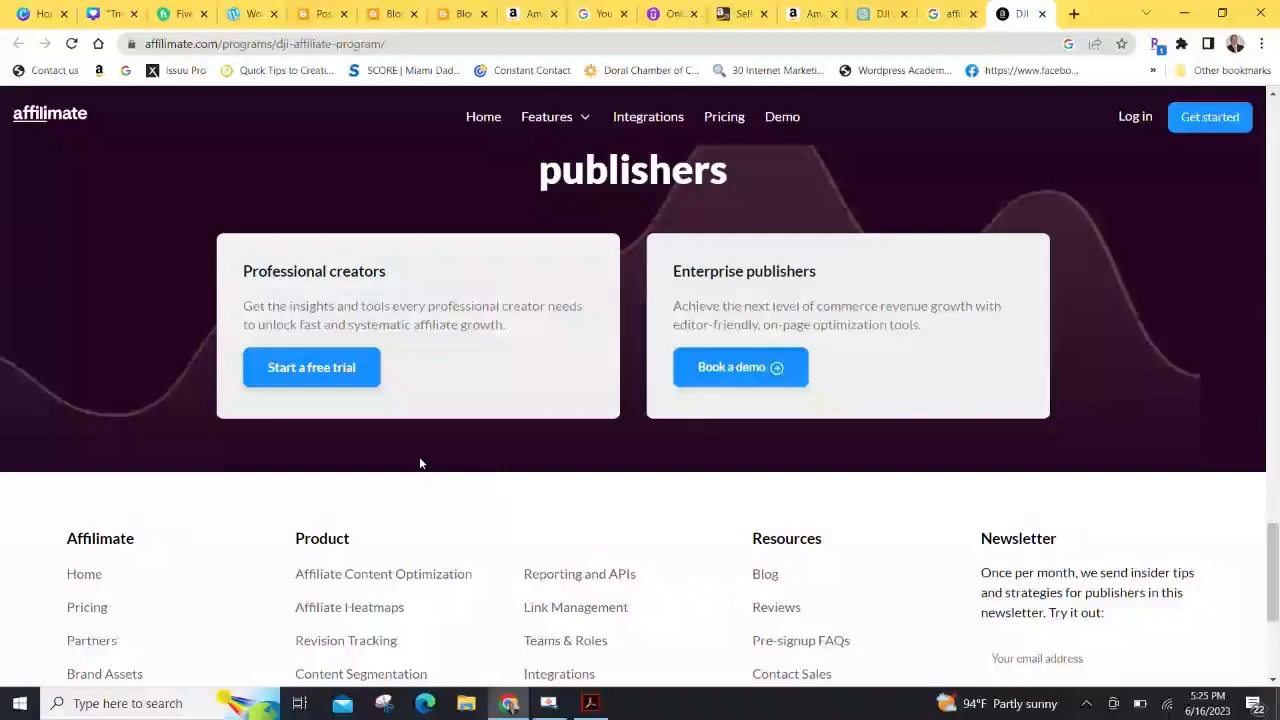
pyautogui.moveTo(867, 260)
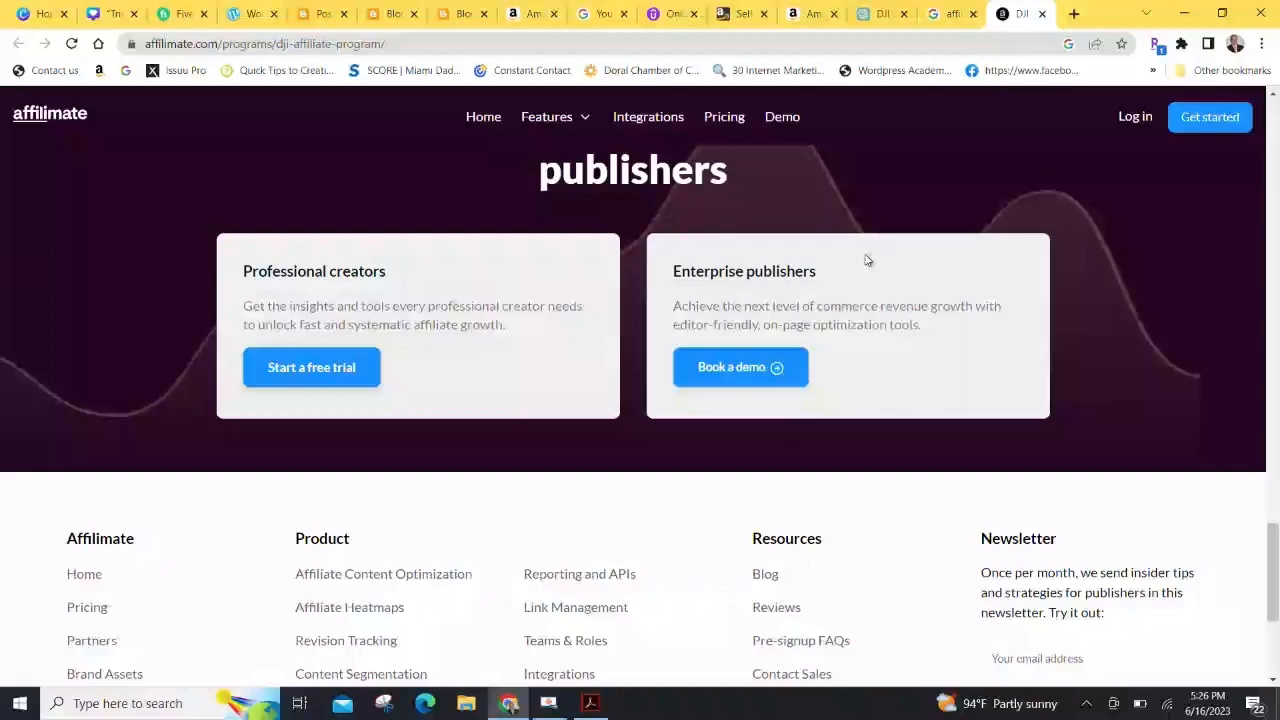